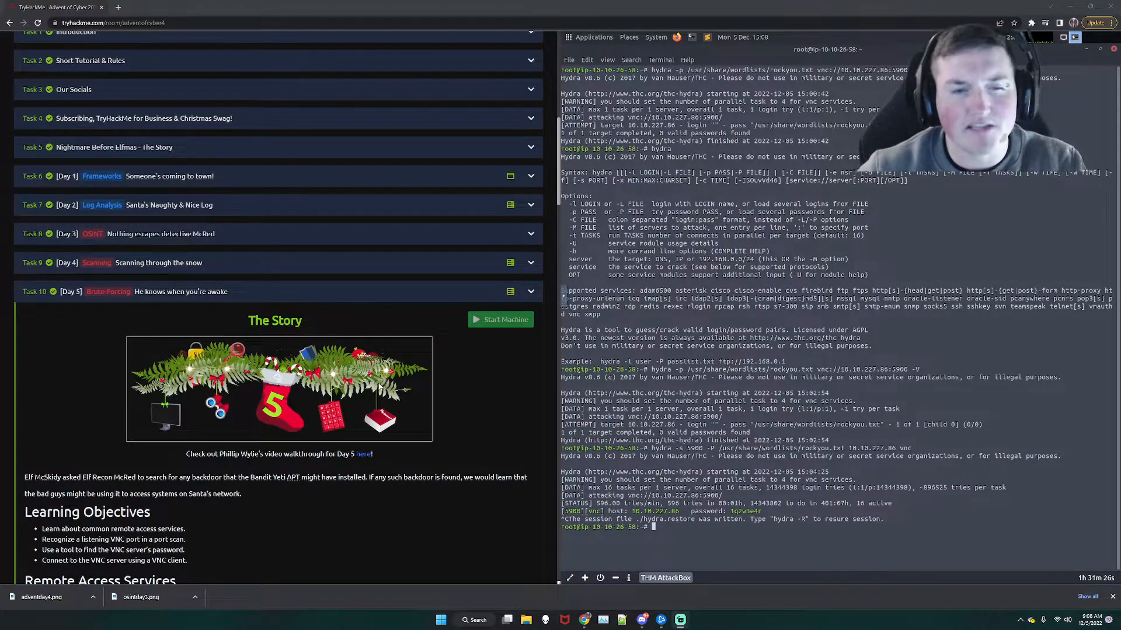
Scroll the Day 5 page down to the Remote Access Services heading covering SSH, RDP and VNC.
scroll(down, 3)
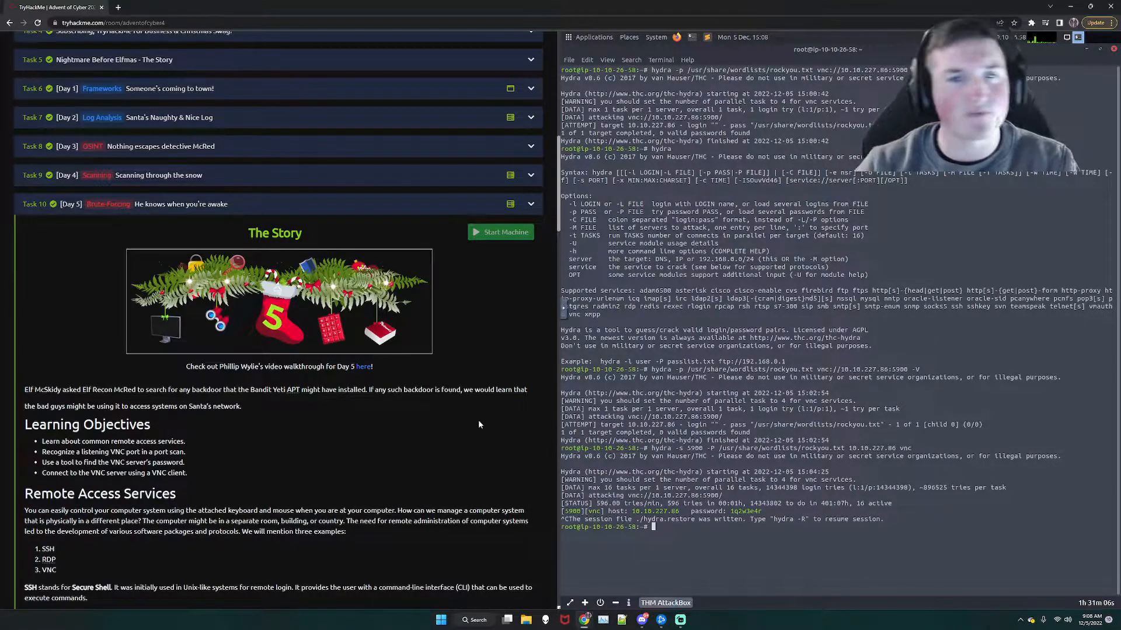
mouse_move(305, 425)
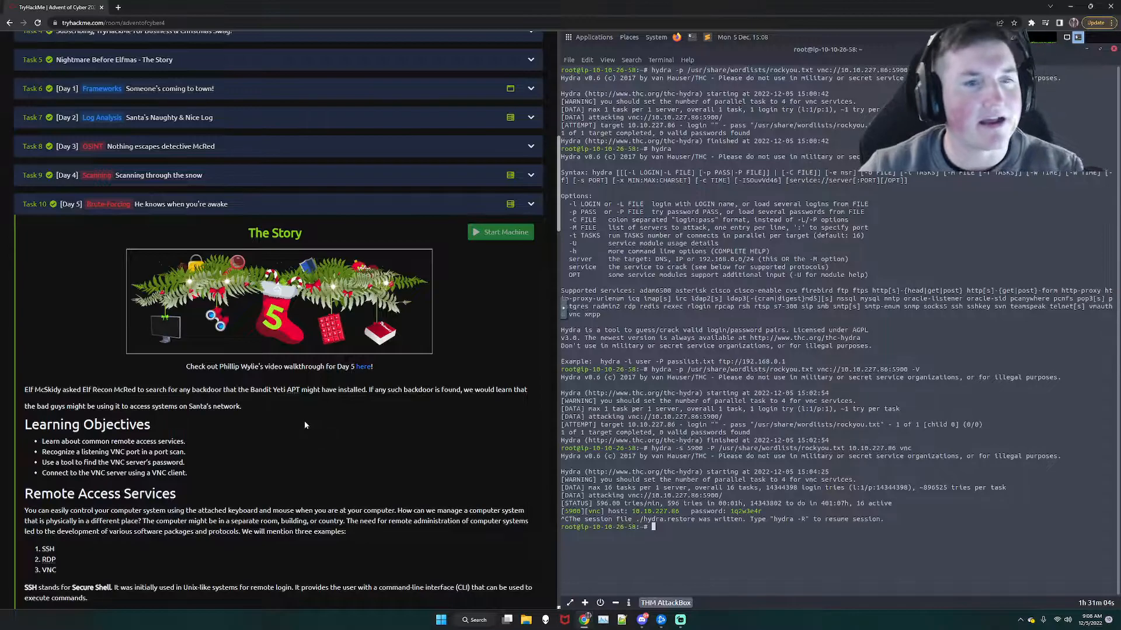
Read down through the SSH, RDP and VNC descriptions to where Authentication begins.
scroll(down, 3)
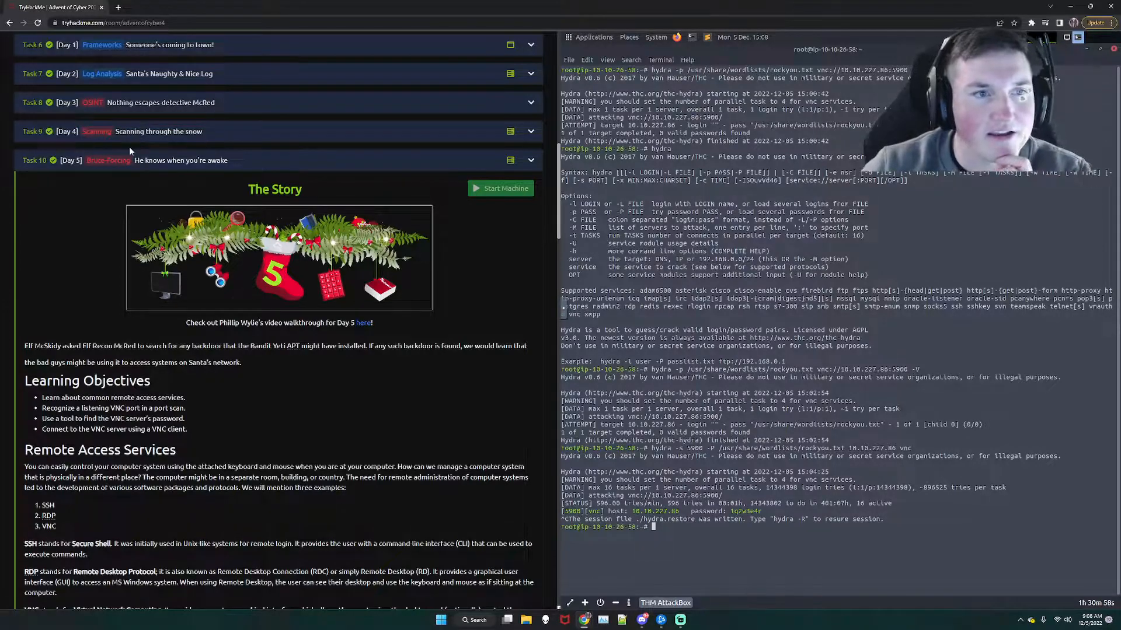
scroll(down, 3)
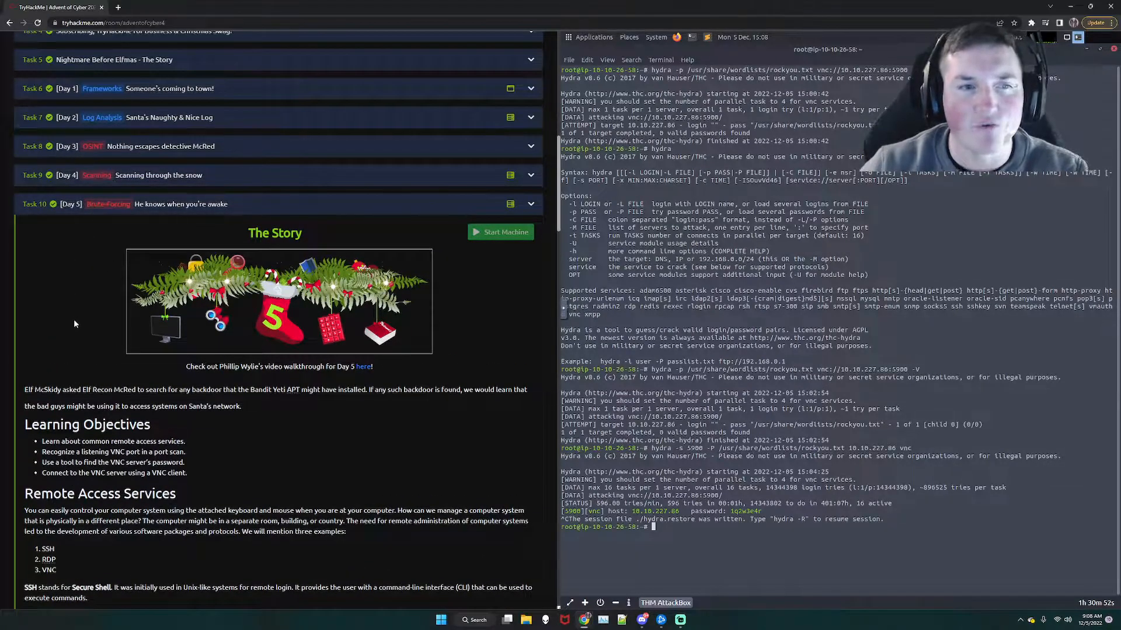
scroll(down, 3)
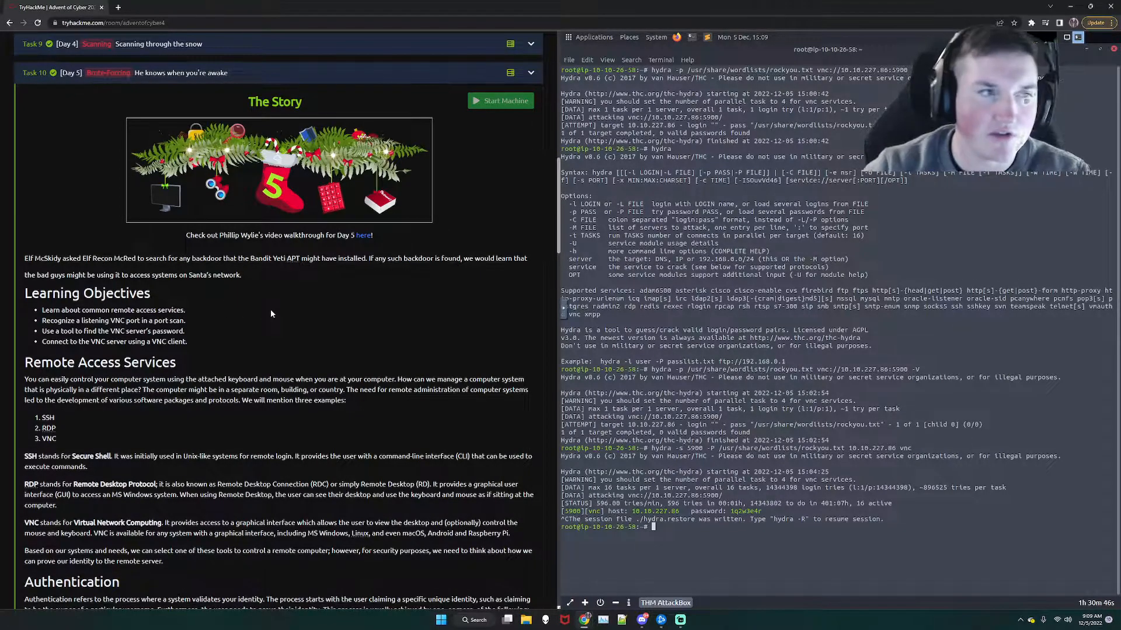
mouse_move(243, 271)
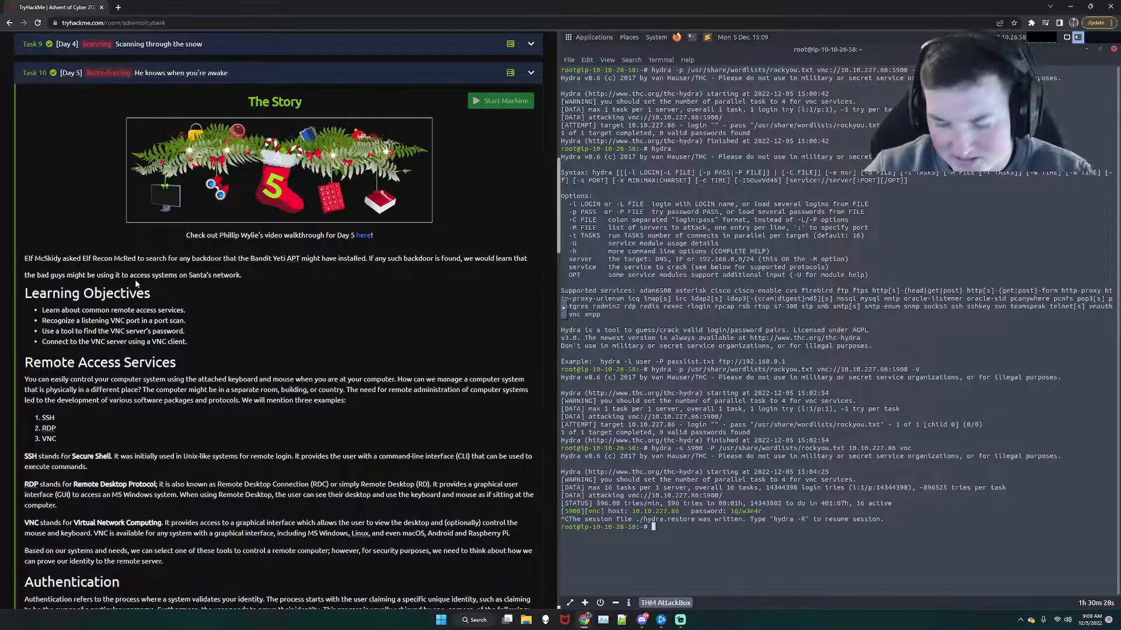
Scroll through the Authentication section's three factor types and why passwords dominate remote access.
scroll(down, 3)
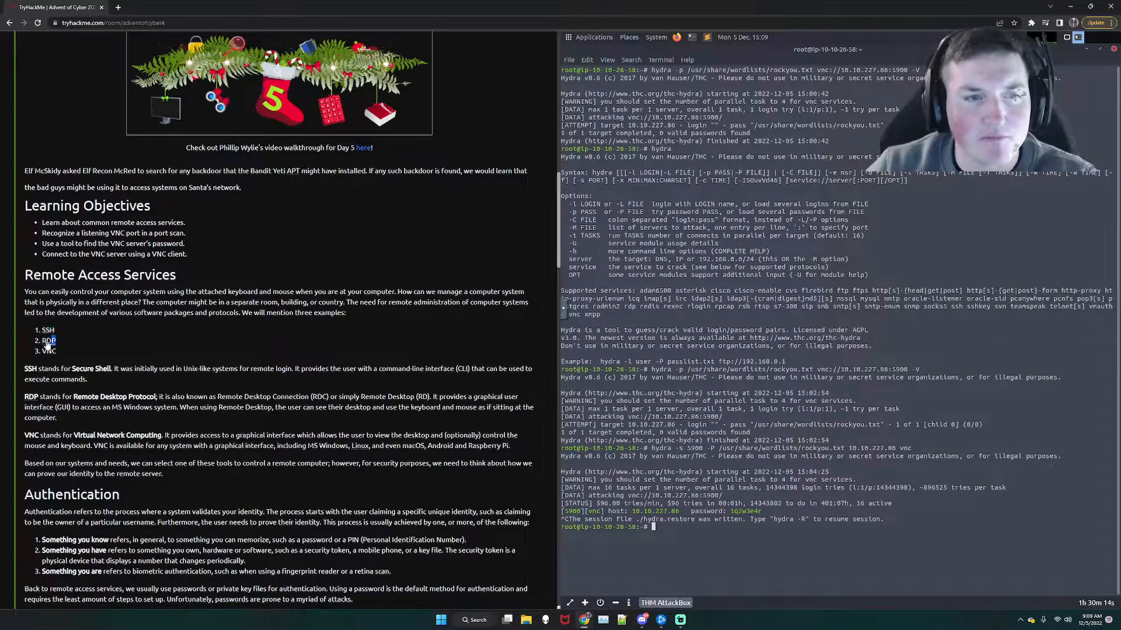
scroll(down, 3)
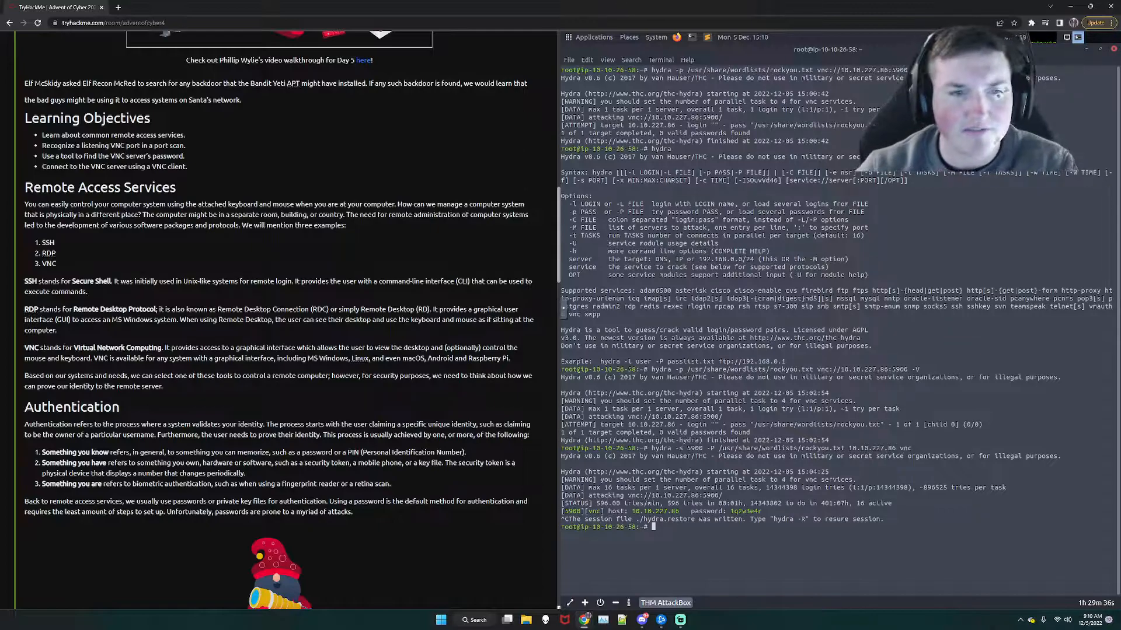
Scroll down to Attacking Passwords and the Nmap example opening Hacking an Authentication Service.
scroll(down, 3)
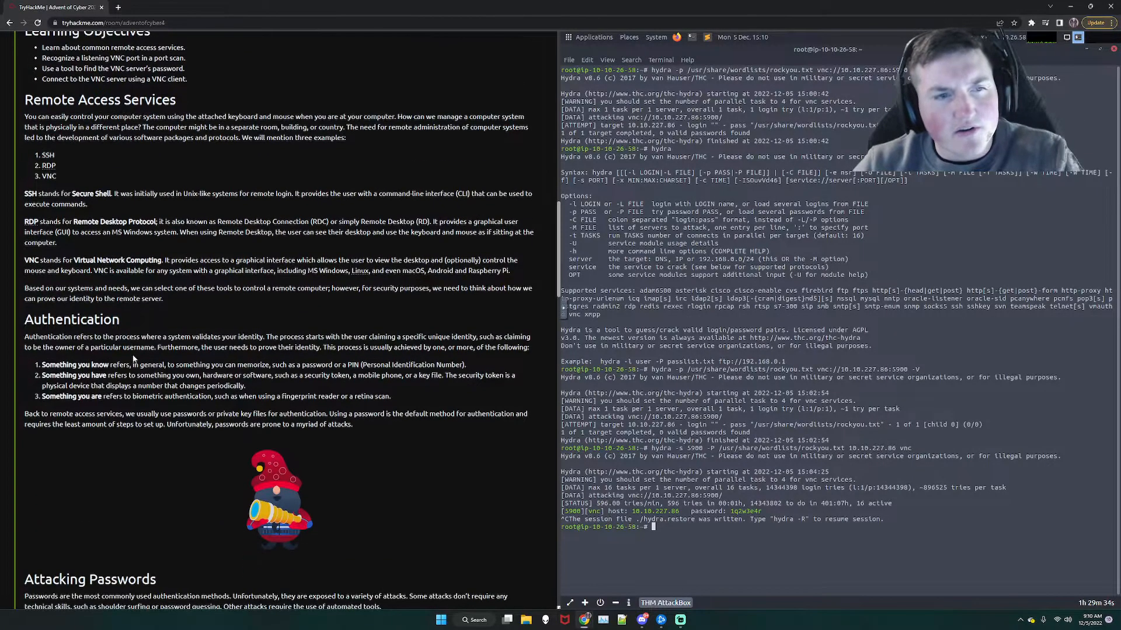
scroll(down, 3)
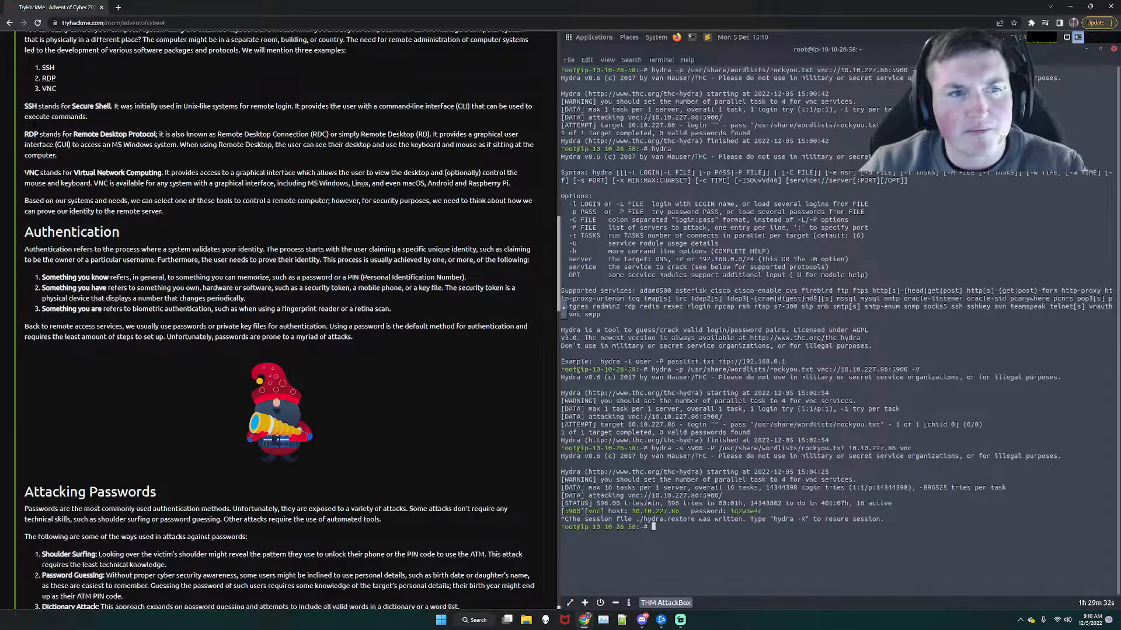
scroll(down, 3)
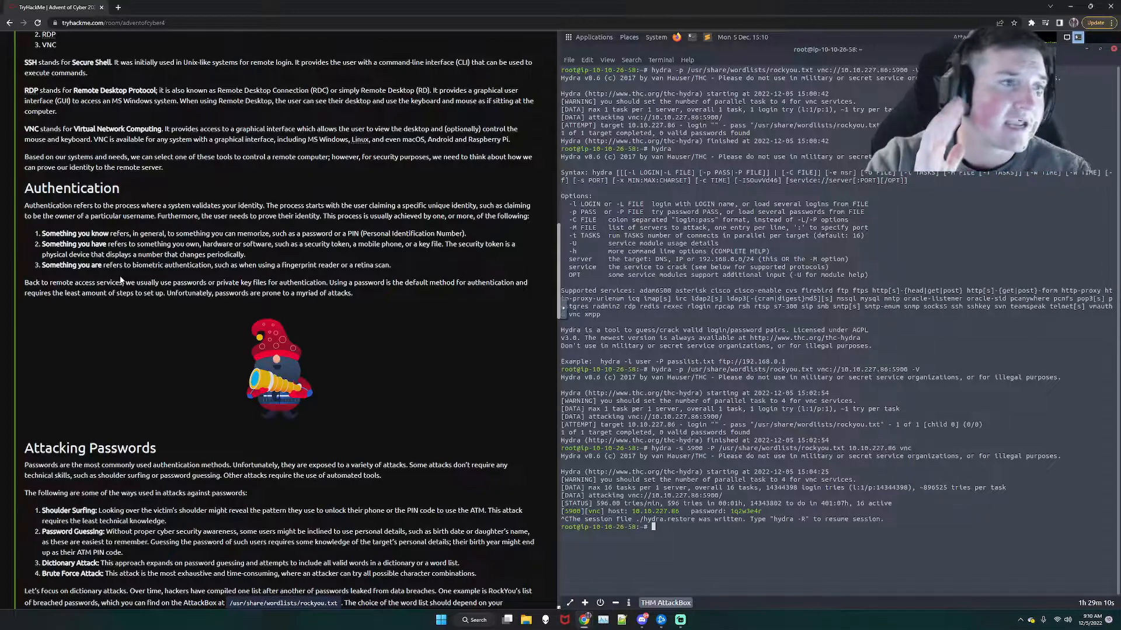
scroll(down, 3)
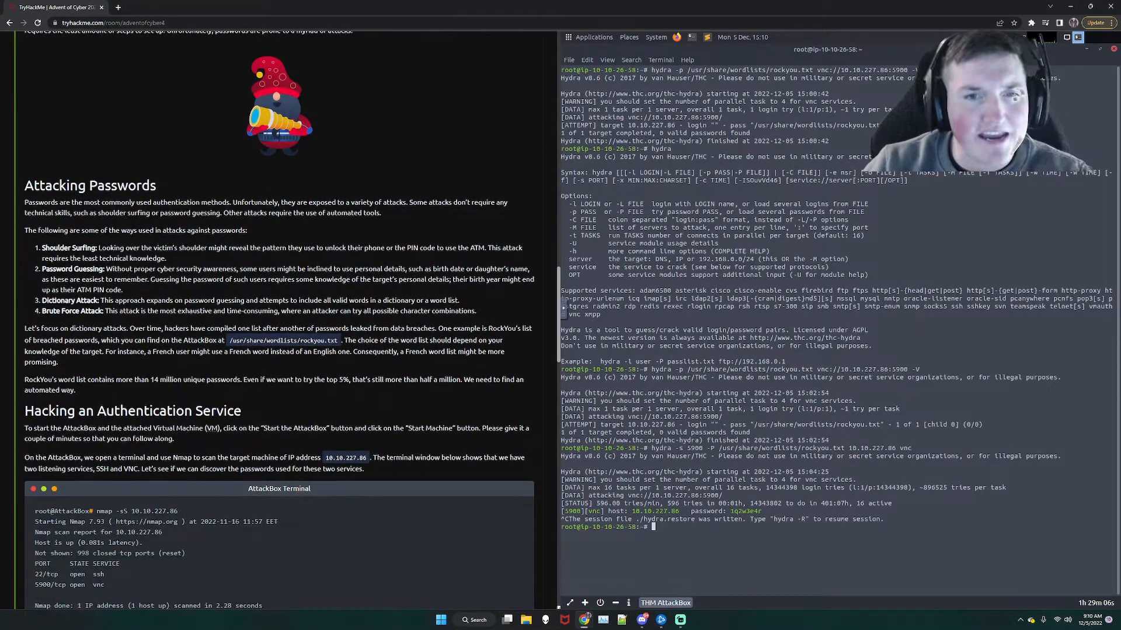
Scroll past the full Nmap result with SSH and VNC open to the THC Hydra introduction.
scroll(down, 3)
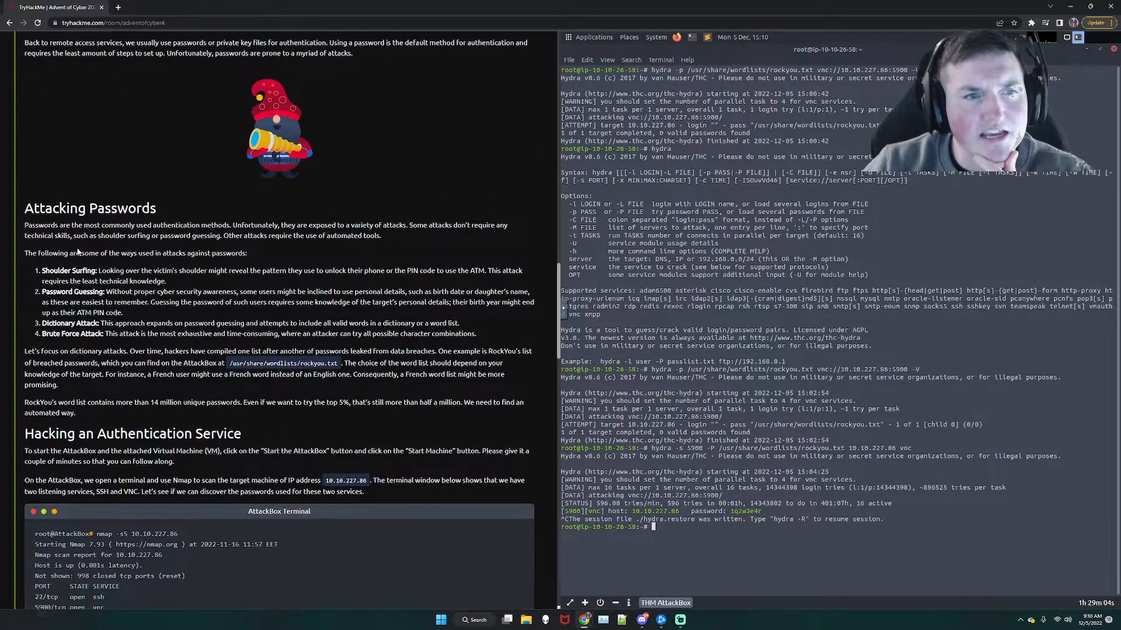
scroll(down, 3)
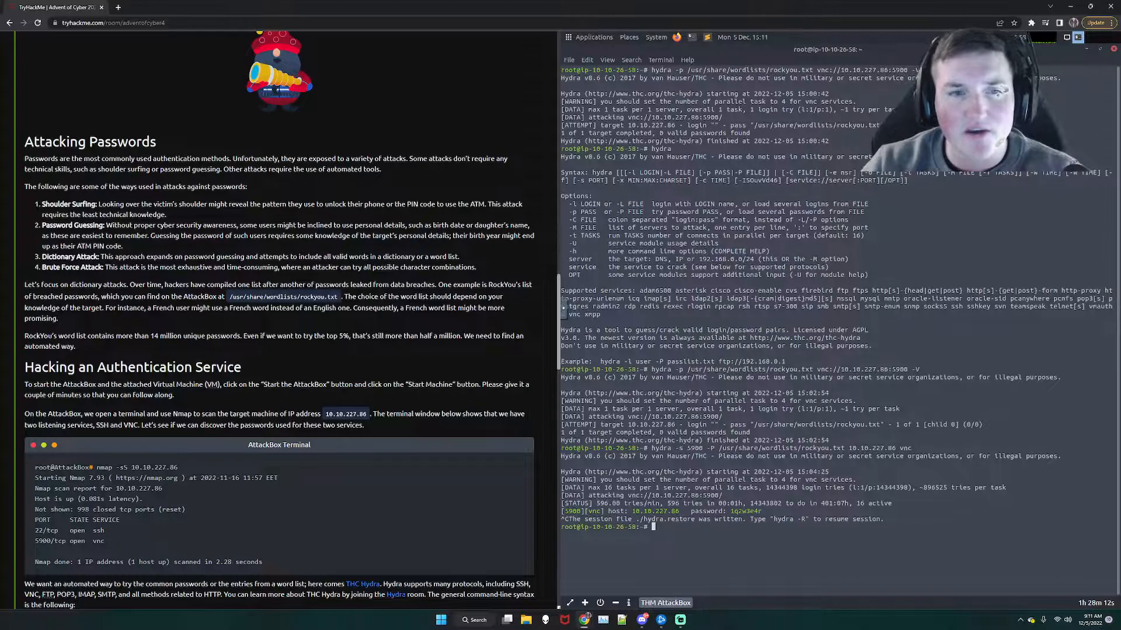
Scroll through Hydra syntax, example commands and verbosity options to the SSH run cracking alexander's password.
scroll(down, 3)
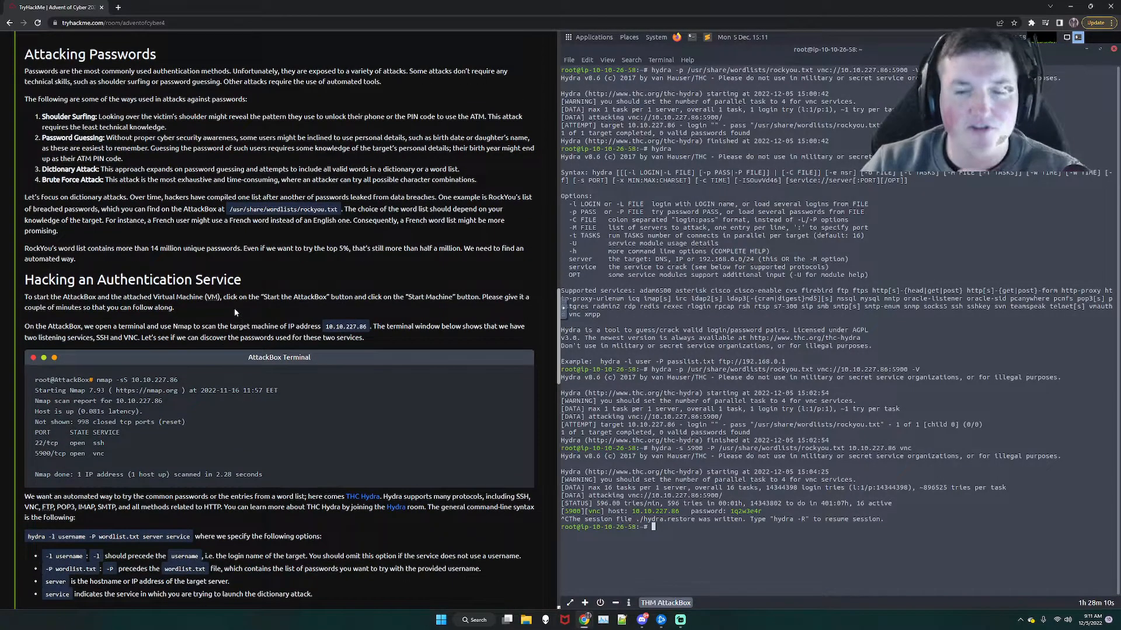
scroll(down, 3)
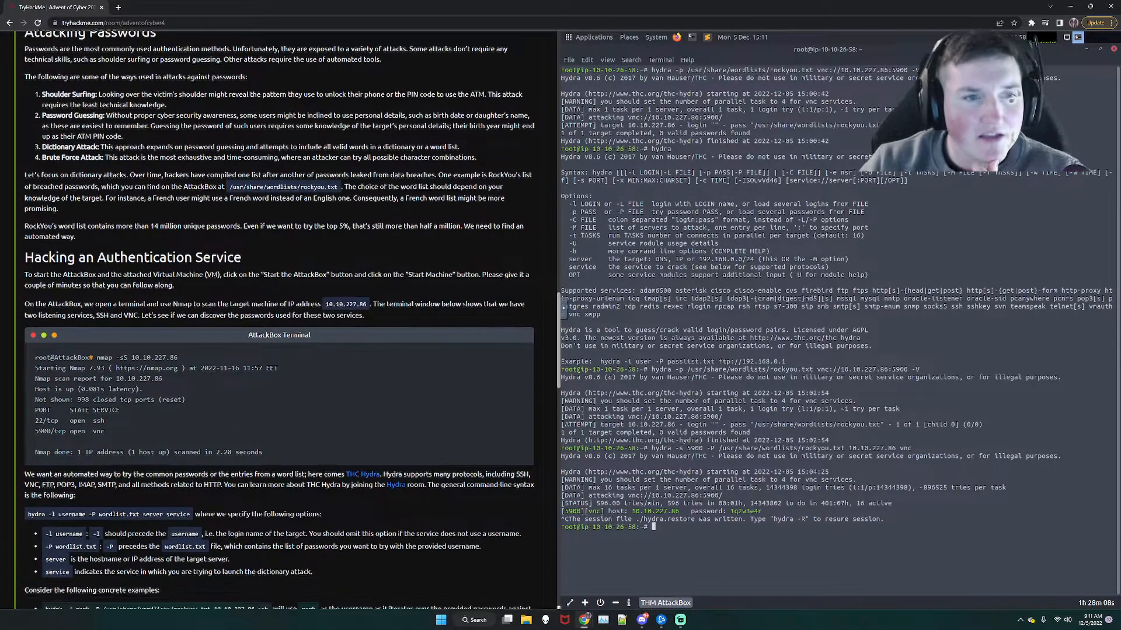
scroll(down, 3)
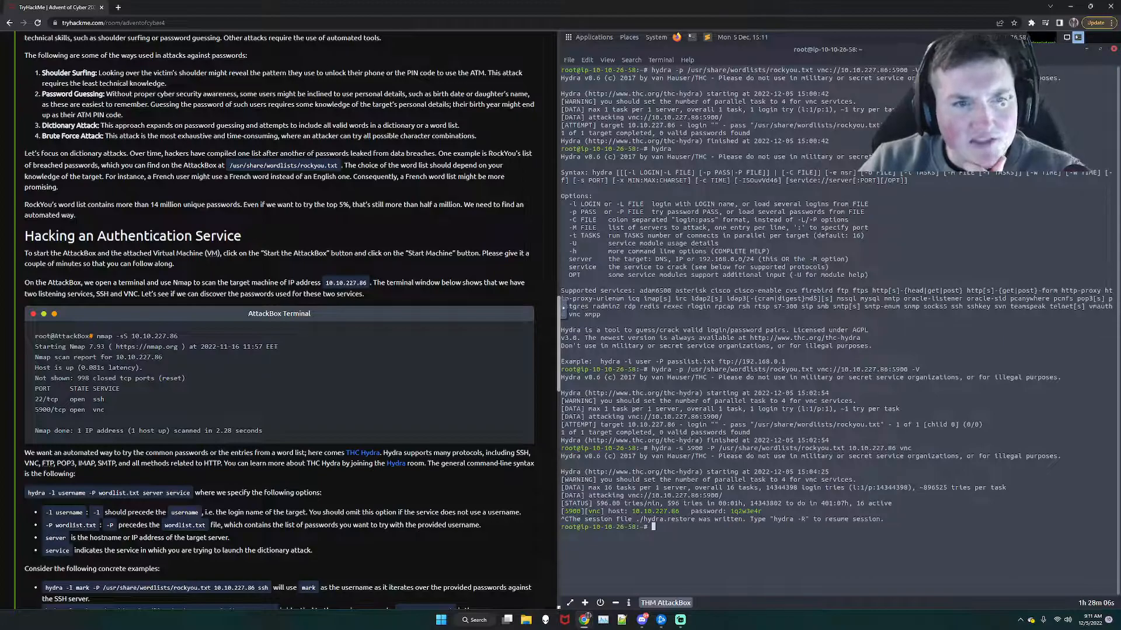
scroll(down, 3)
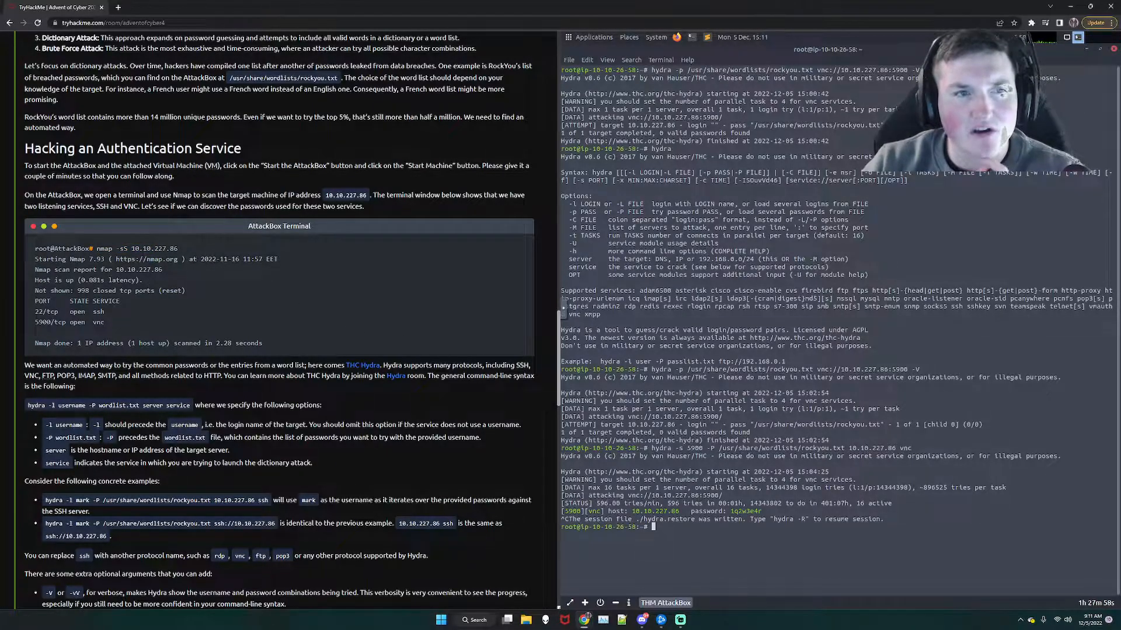
scroll(down, 3)
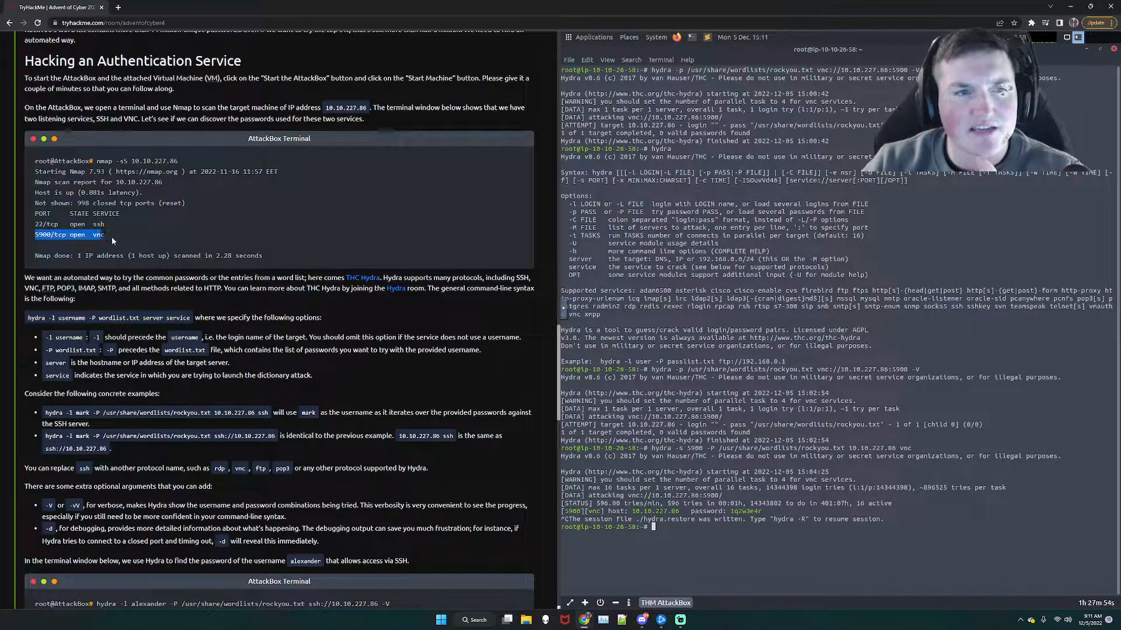
scroll(down, 3)
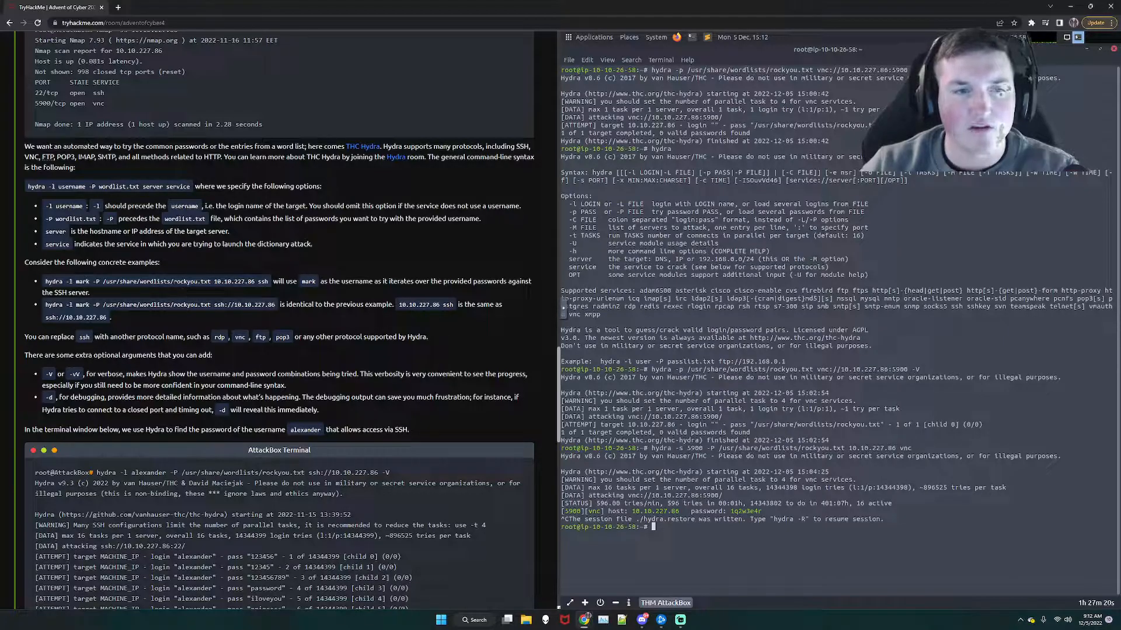
mouse_move(220, 300)
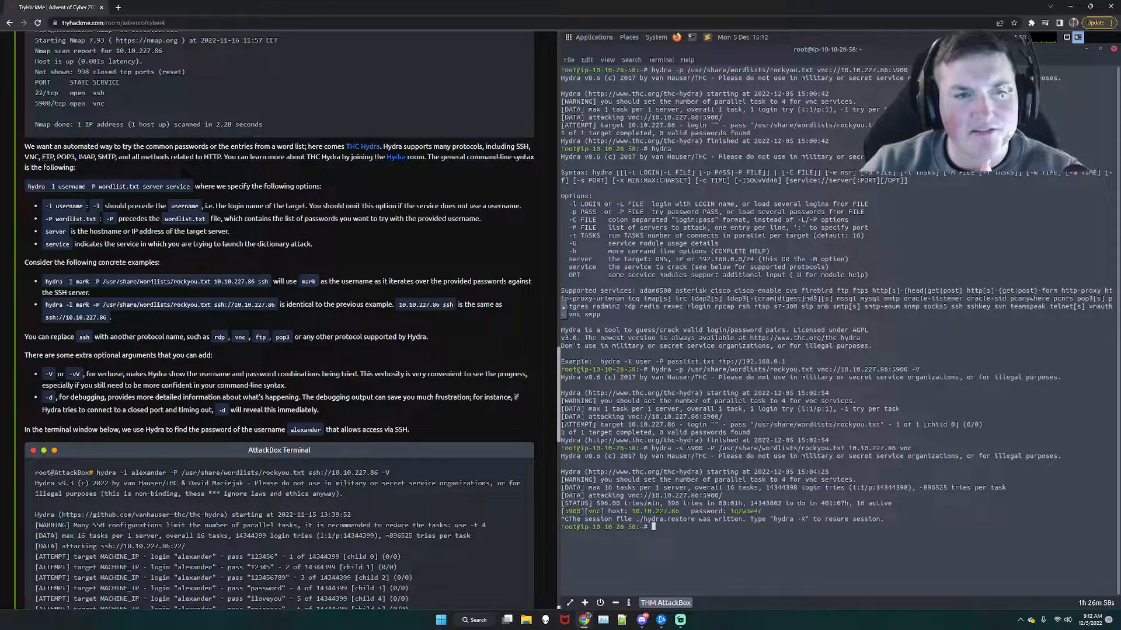
double_click(191, 280)
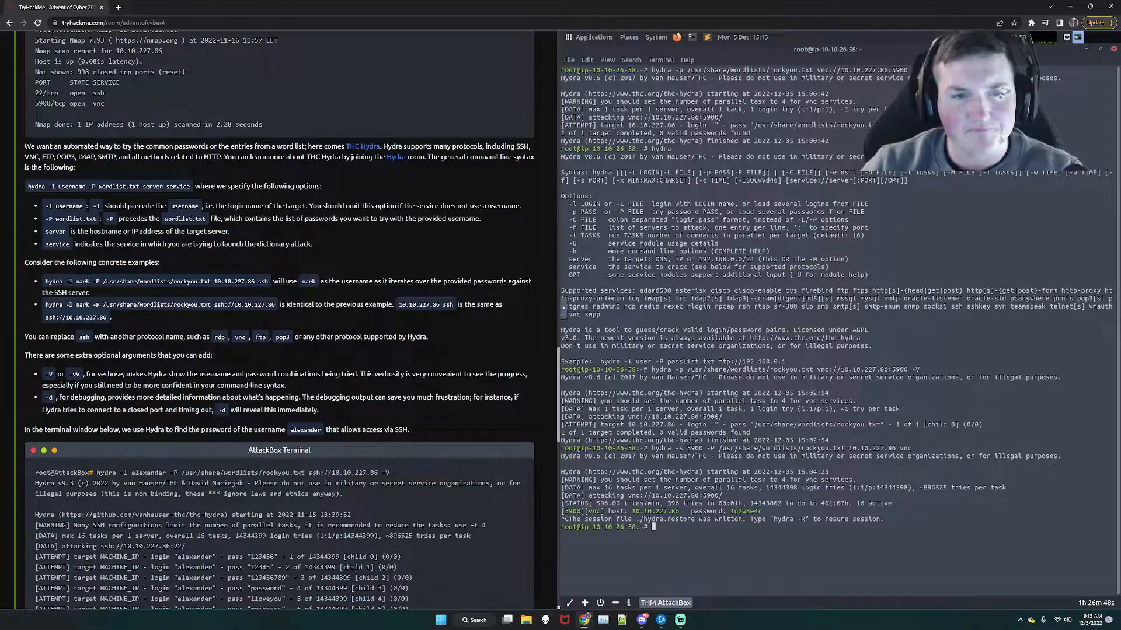
scroll(down, 3)
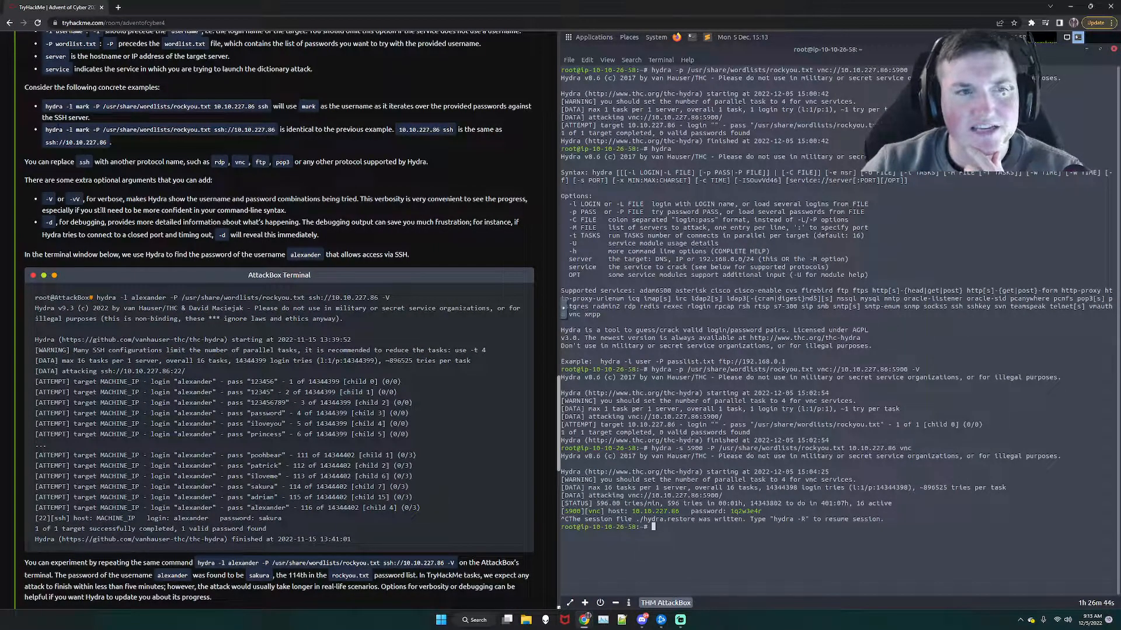
Scroll to the 'Connecting to a VNC Server' section with its Remmina launch instructions.
scroll(down, 3)
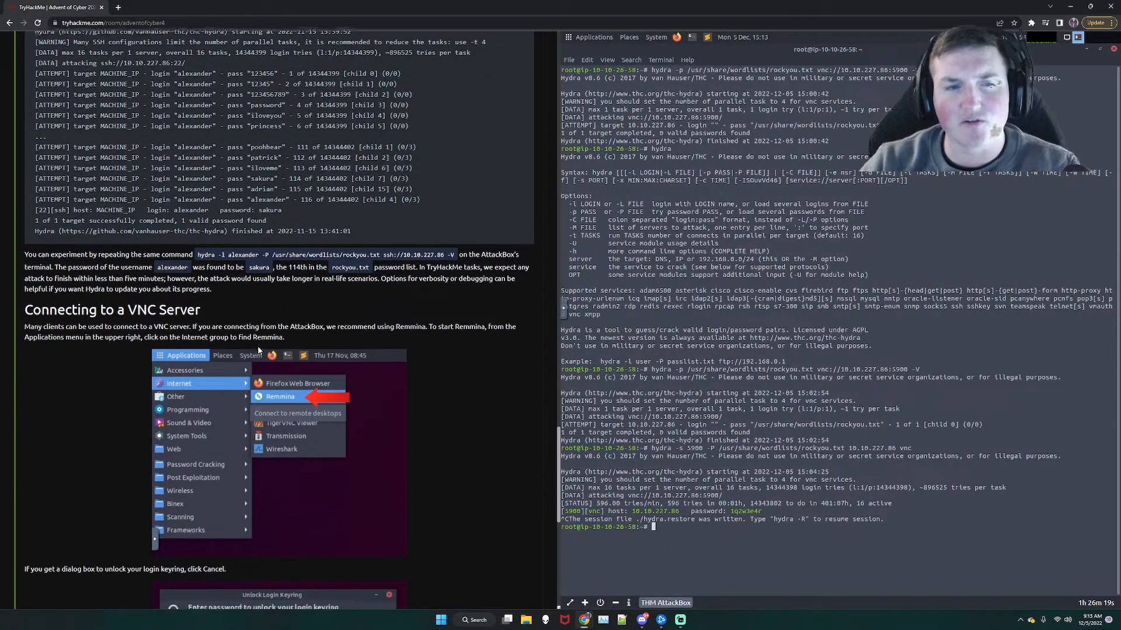
Return to Hacking an Authentication Service, showing the Nmap results and Hydra syntax.
scroll(down, 3)
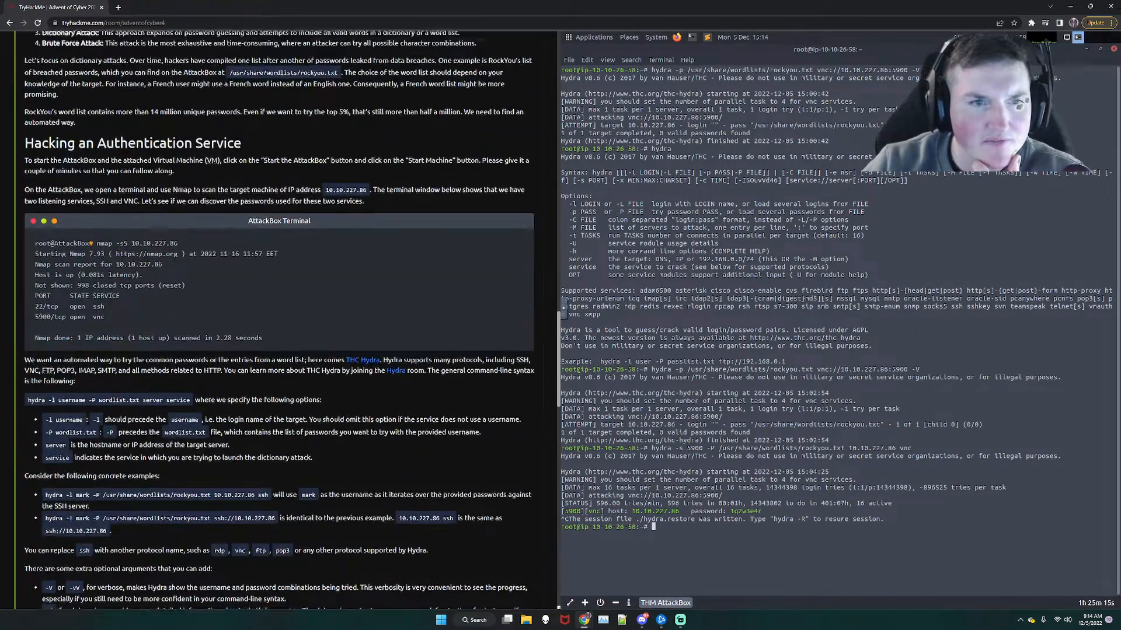
Select VNC port 5900 in the Nmap output and scroll to 'Answer the questions below'.
scroll(down, 3)
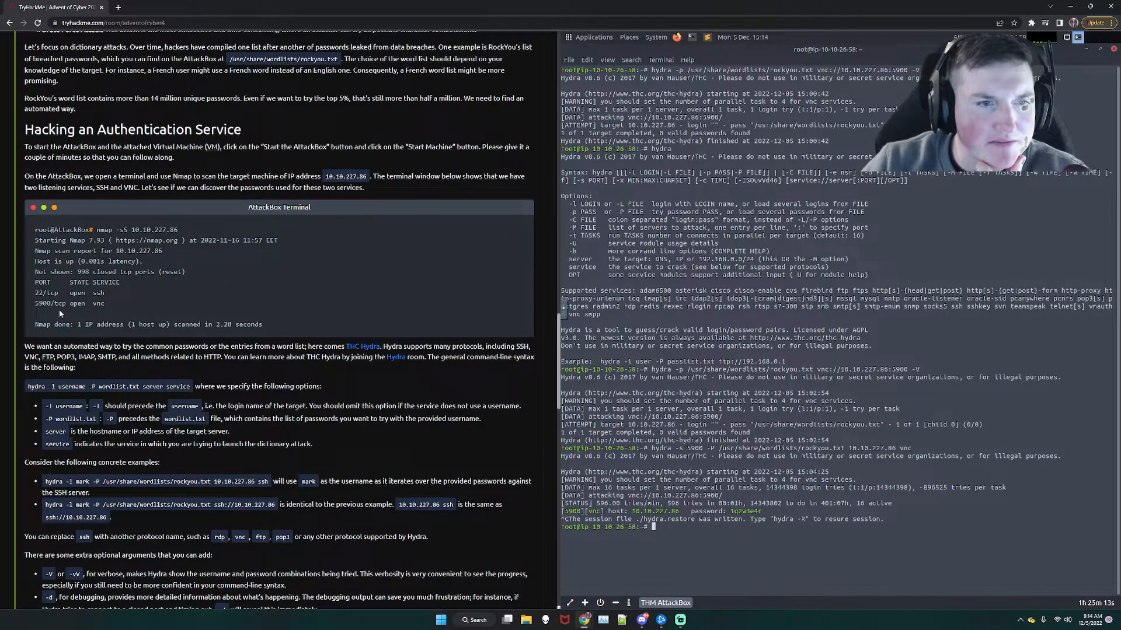
double_click(42, 303)
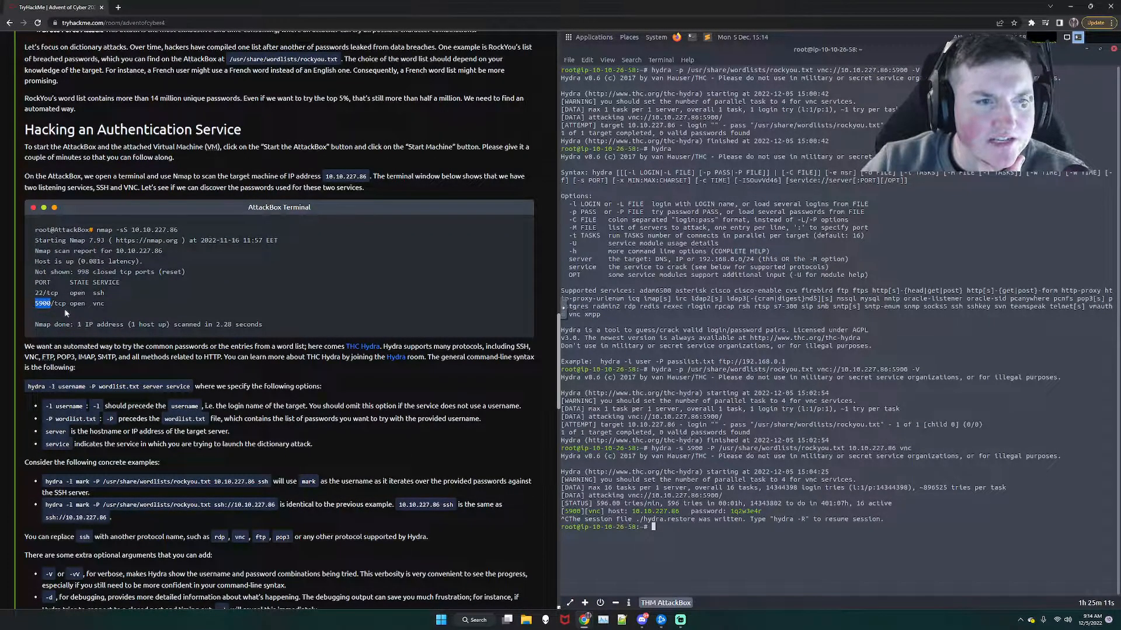
scroll(down, 3)
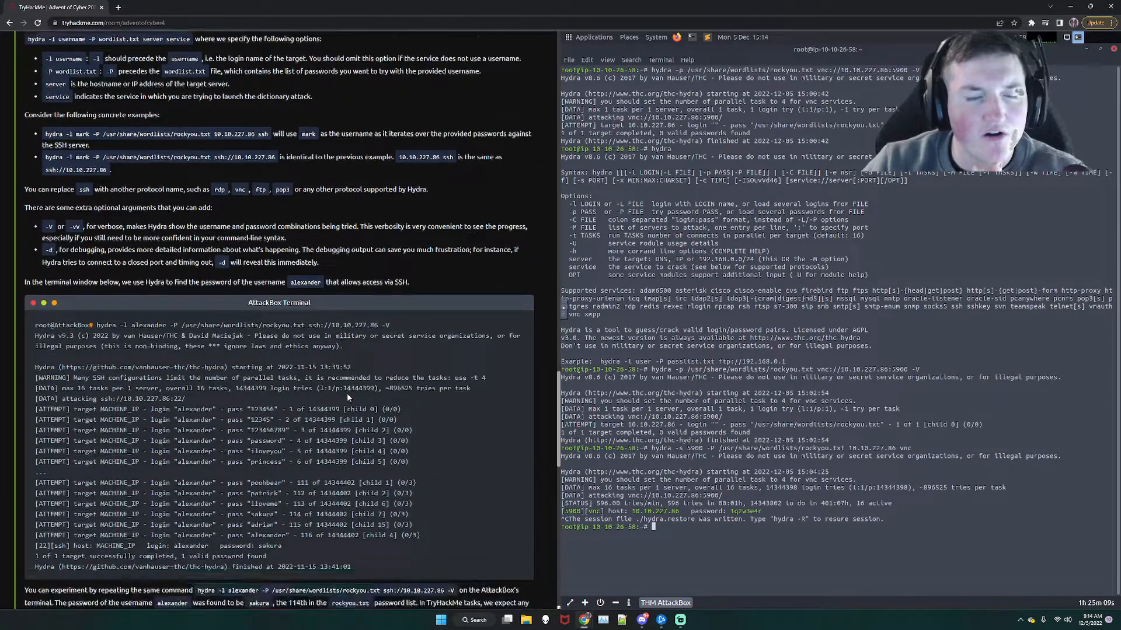
scroll(down, 3)
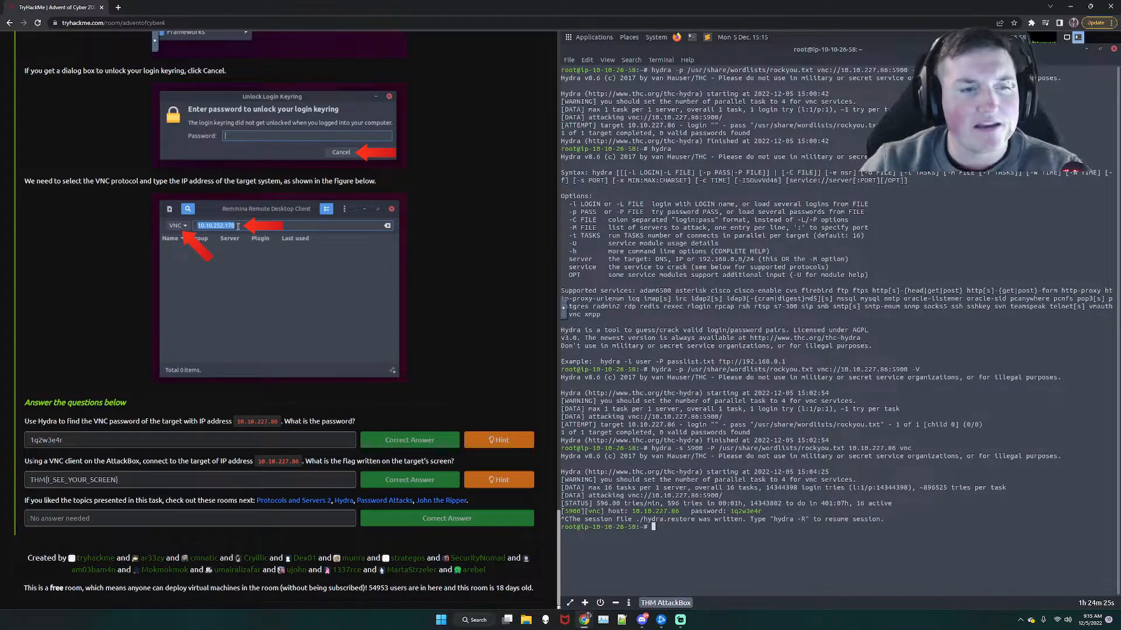
Launch Remmina, dismiss the keyring prompt, choose VNC and enter target 10.10.227.86.
click(592, 36)
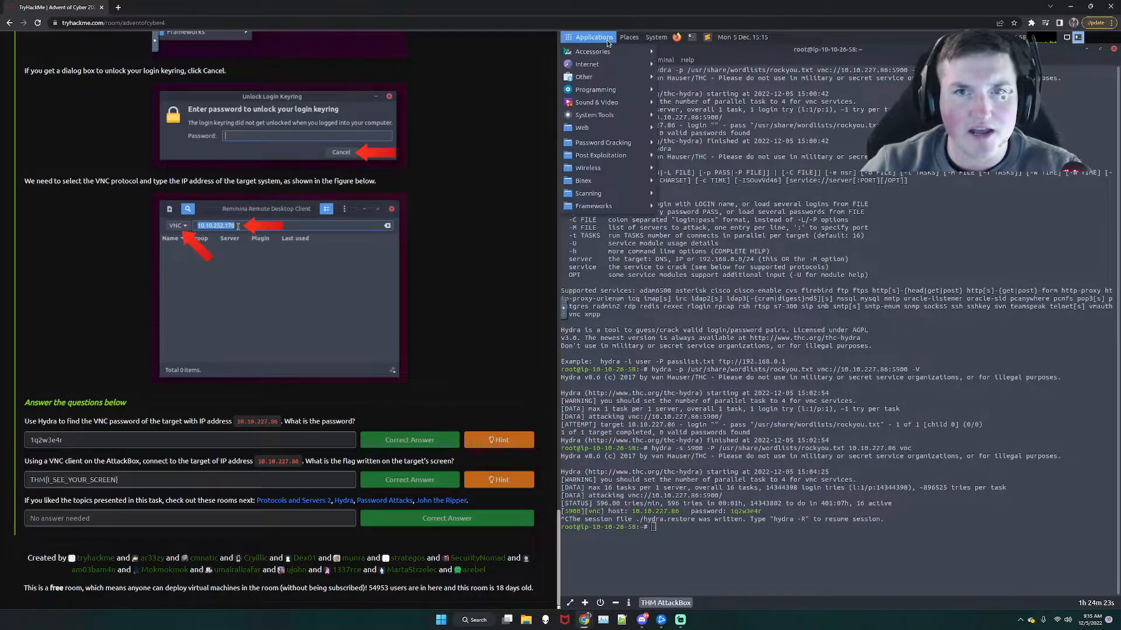
click(586, 64)
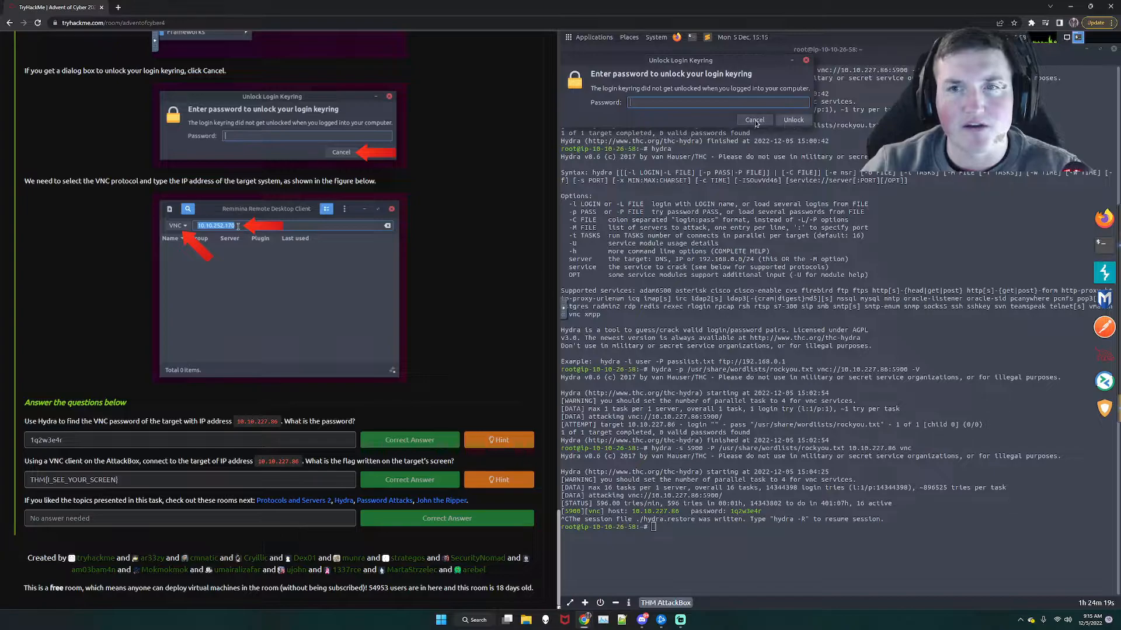
click(589, 88)
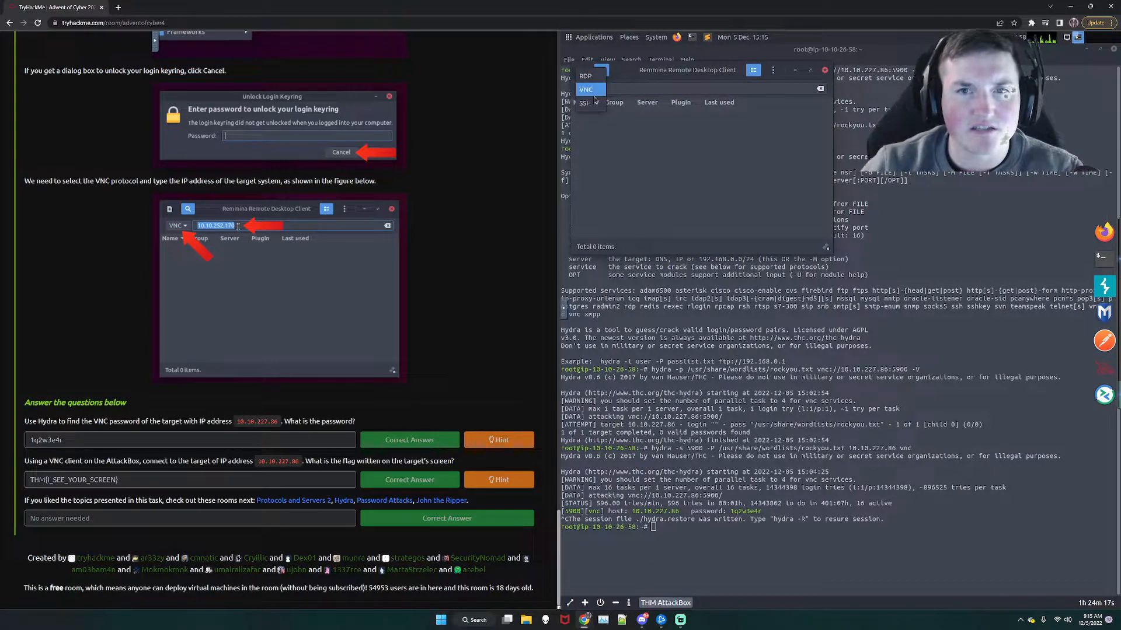
click(586, 89)
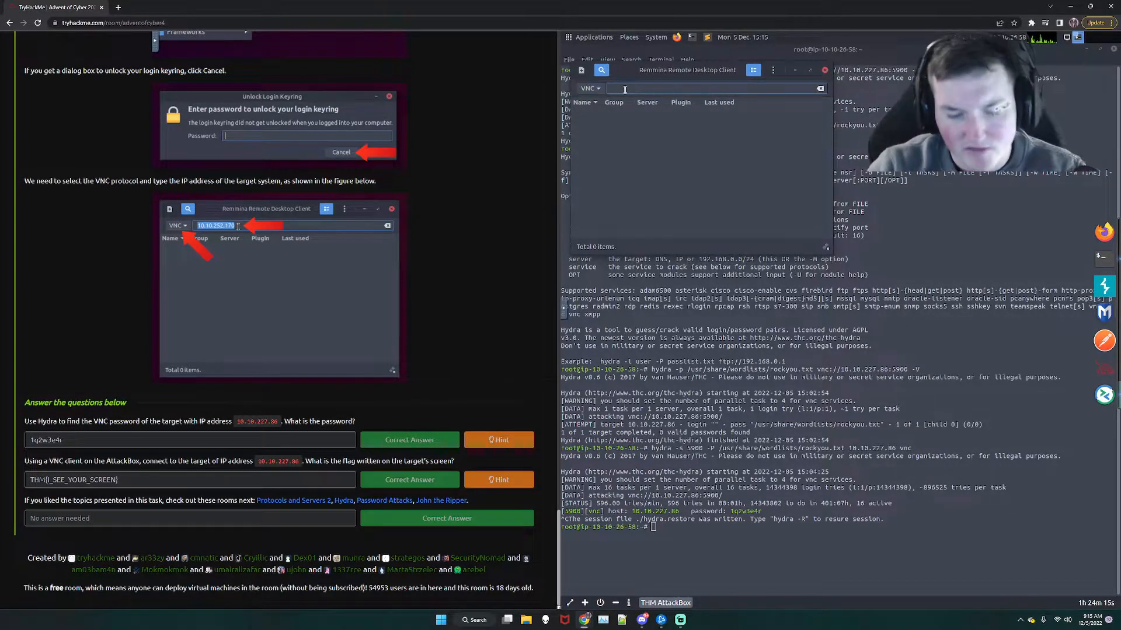
text(10.10.227.86)
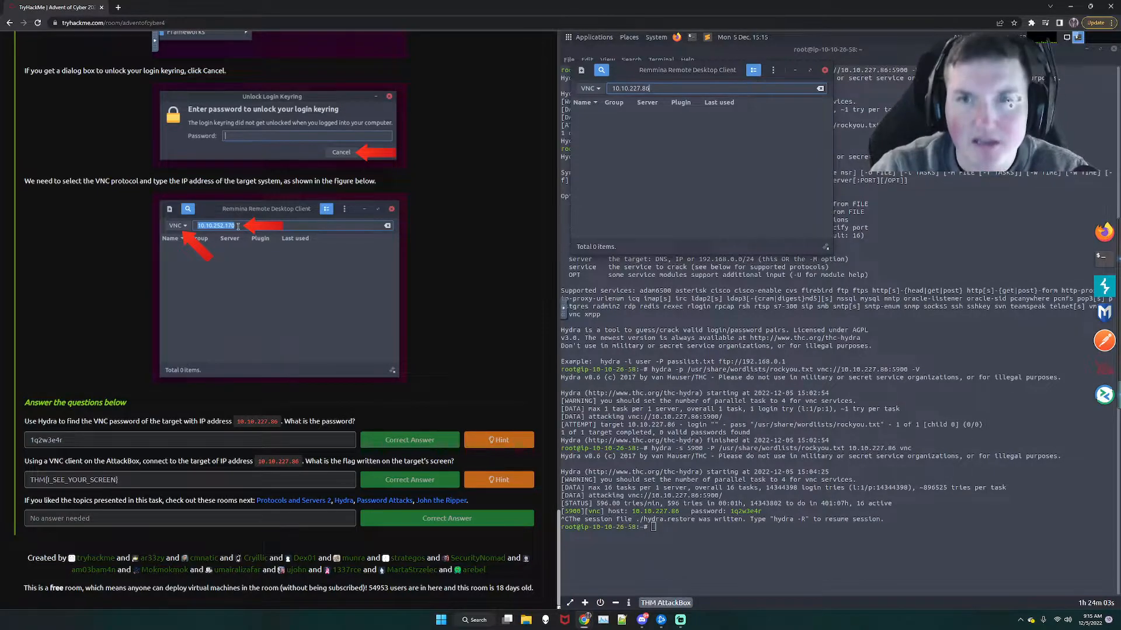
mouse_move(636, 88)
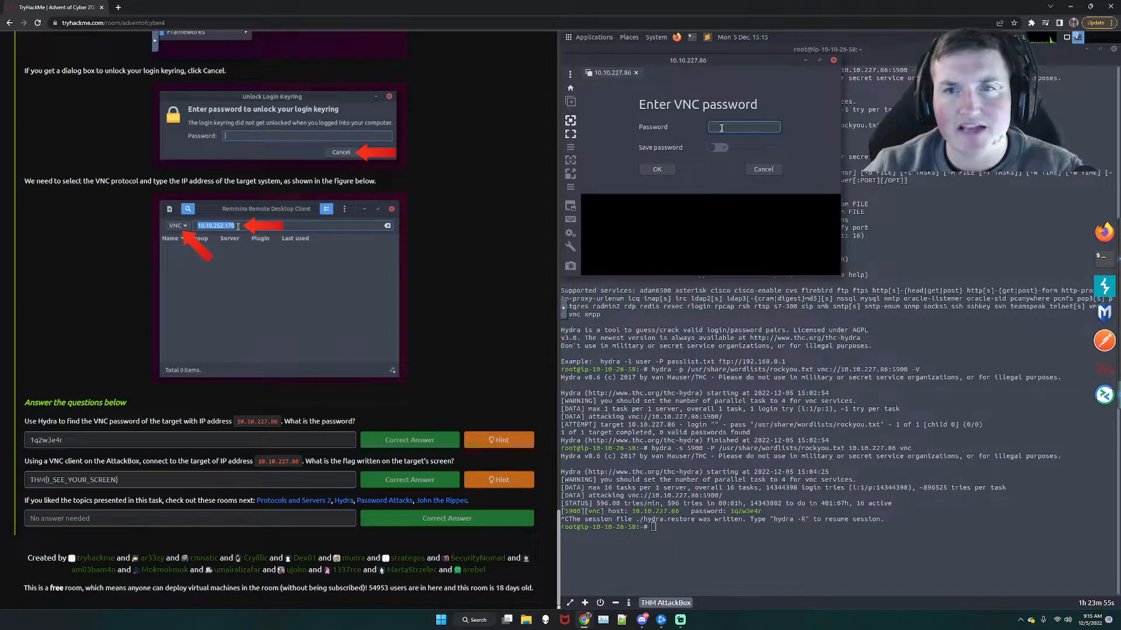
text(1q2w3e4r)
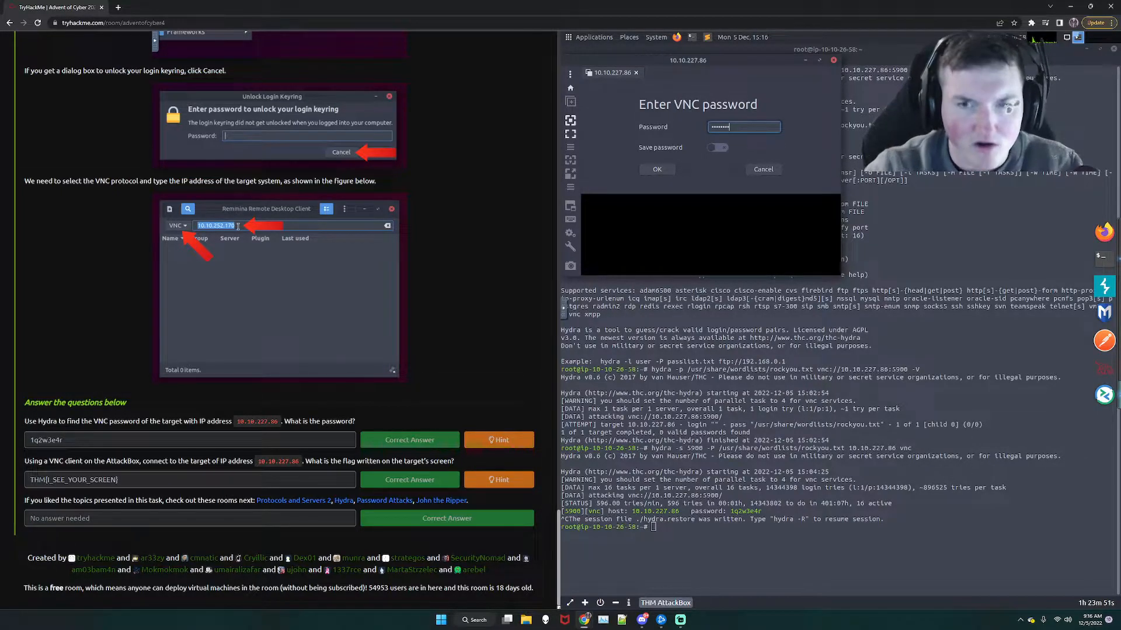
click(655, 170)
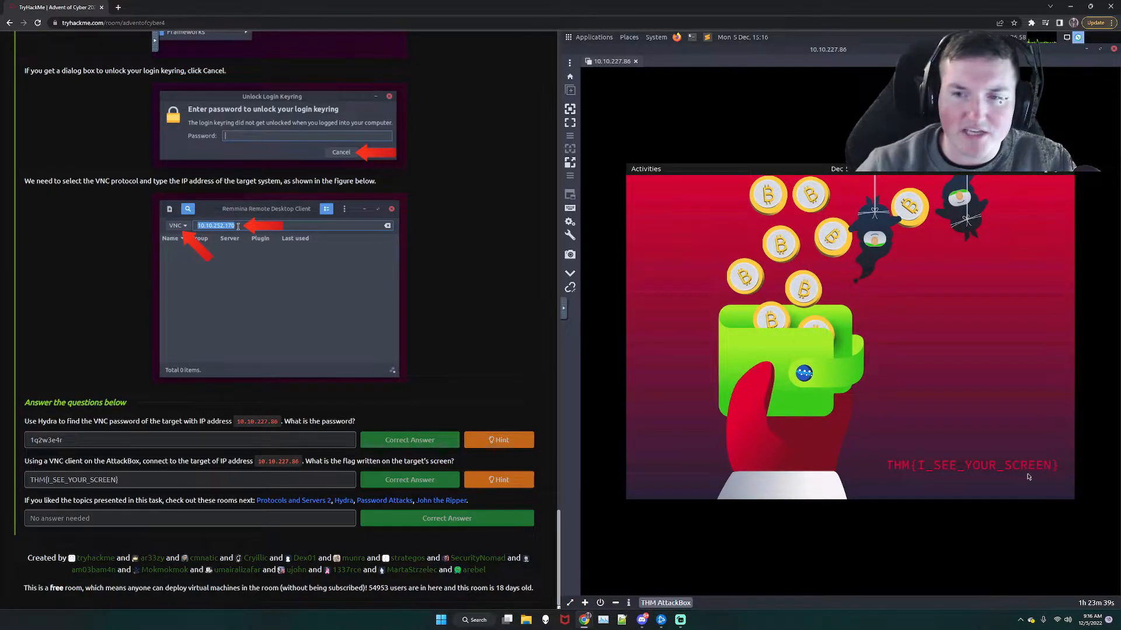
click(1063, 177)
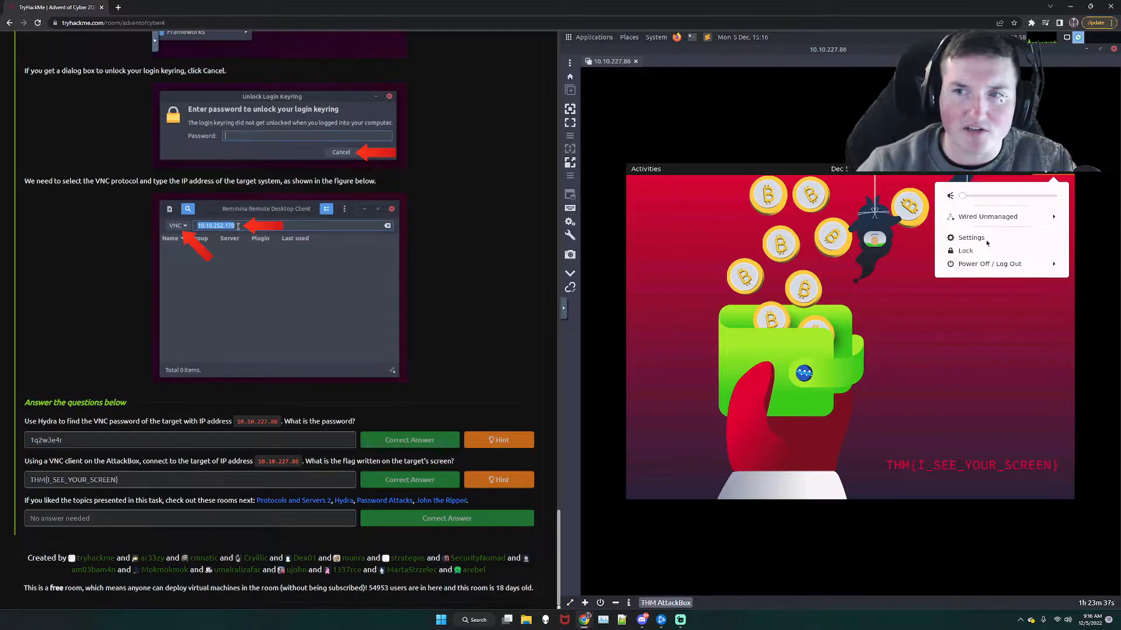